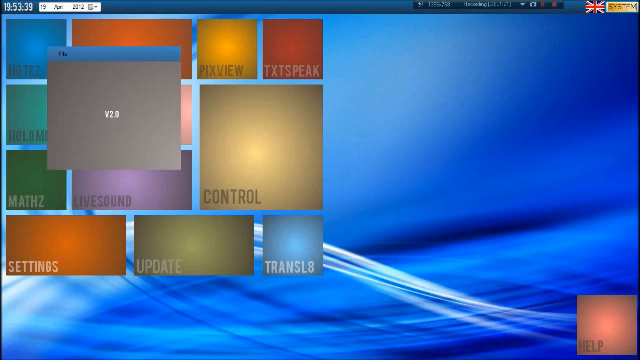
Step: Close the V2.0 Update window, leaving only the tiled desktop
left_click(62, 58)
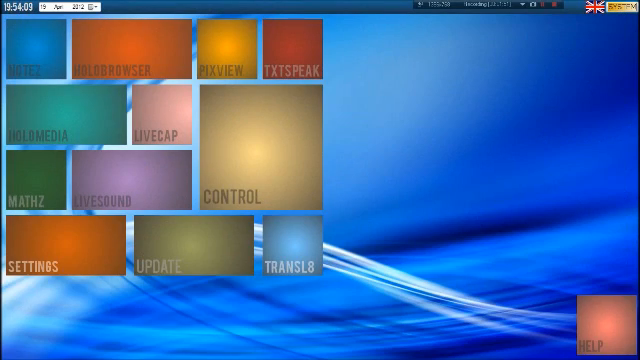
Step: Switch the interface to French via Transl8, restore English, and close the dialog
left_click(288, 266)
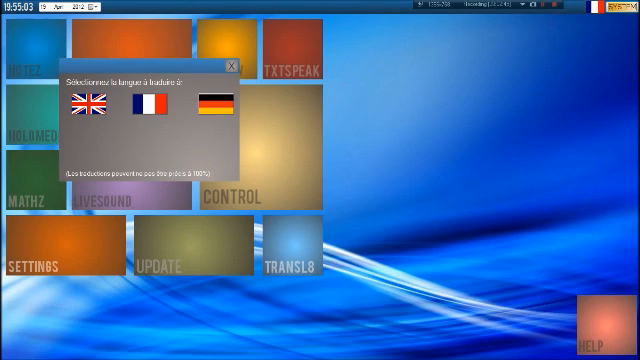
left_click(208, 103)
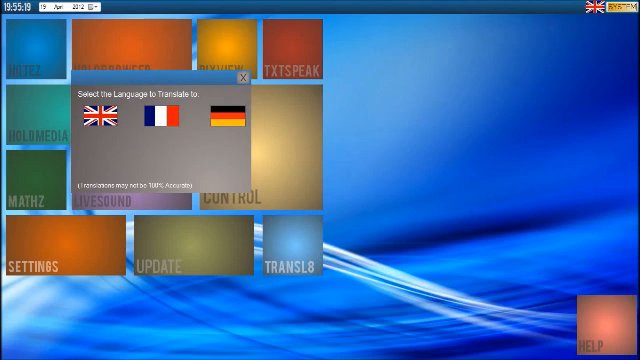
left_click(11, 345)
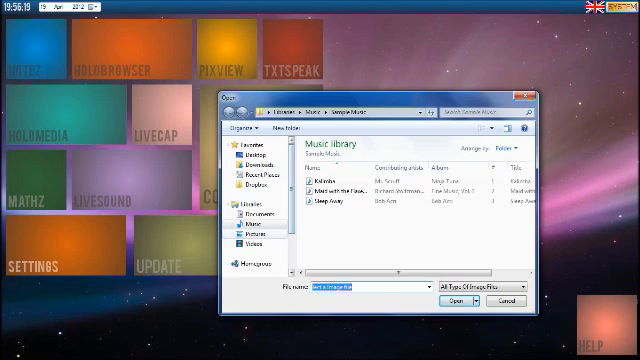
Step: Cancel the wallpaper file picker, then close the TxtSpeak and Task Manager windows
left_click(242, 232)
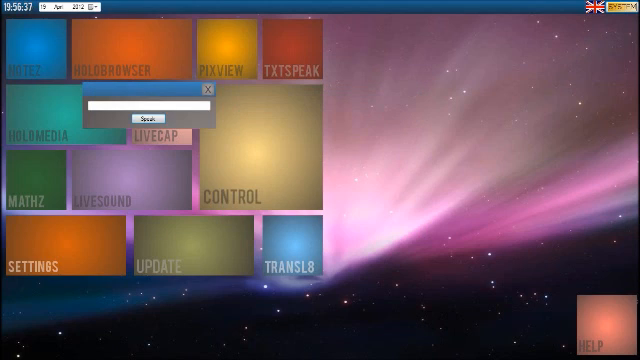
left_click(208, 90)
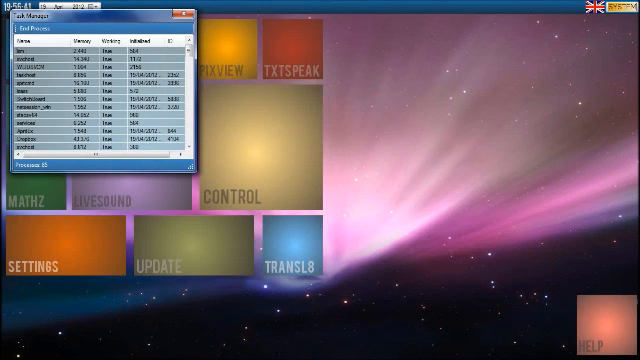
left_click(179, 17)
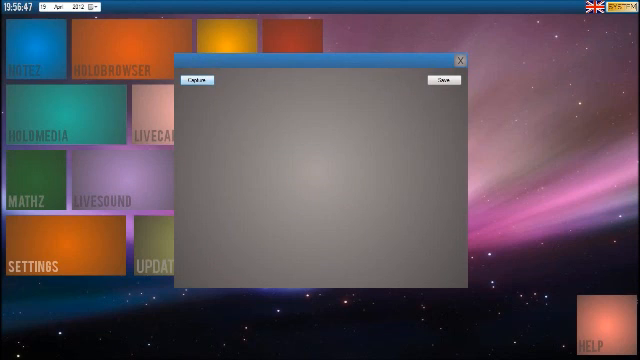
Step: Close LiveCap and launch the Notez text editor
left_click(461, 60)
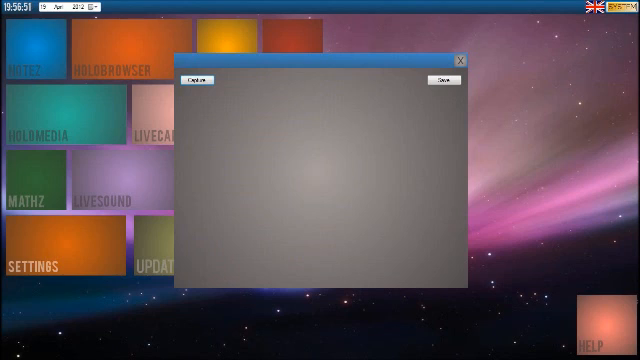
left_click(199, 78)
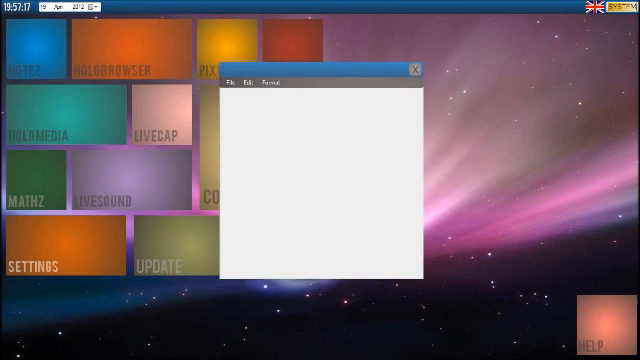
Step: Load a saved text file in Notez, close it, then read and close the Help description
left_click(234, 82)
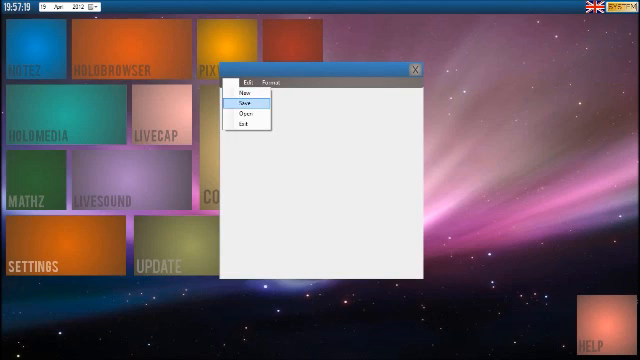
left_click(262, 76)
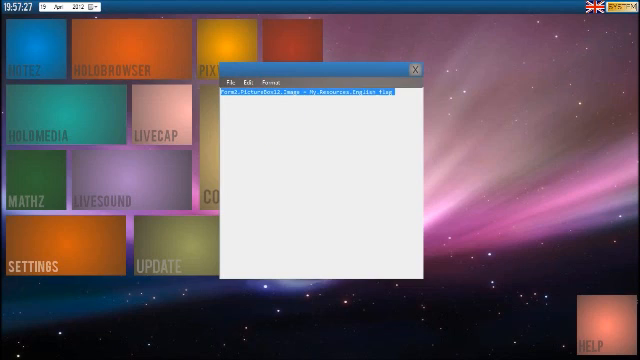
left_click(417, 66)
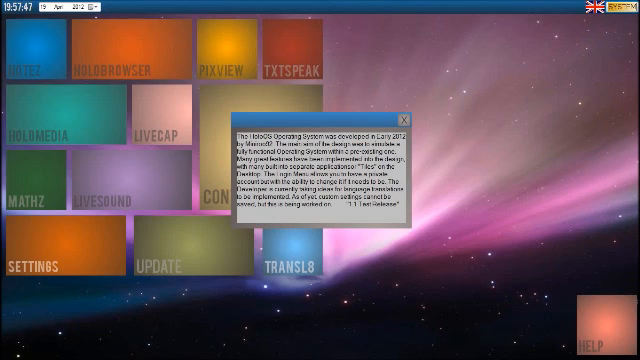
left_click(410, 113)
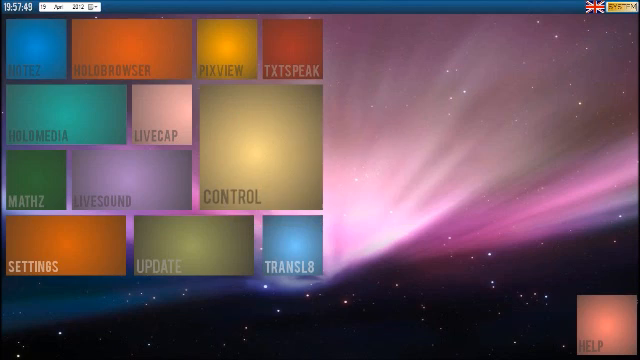